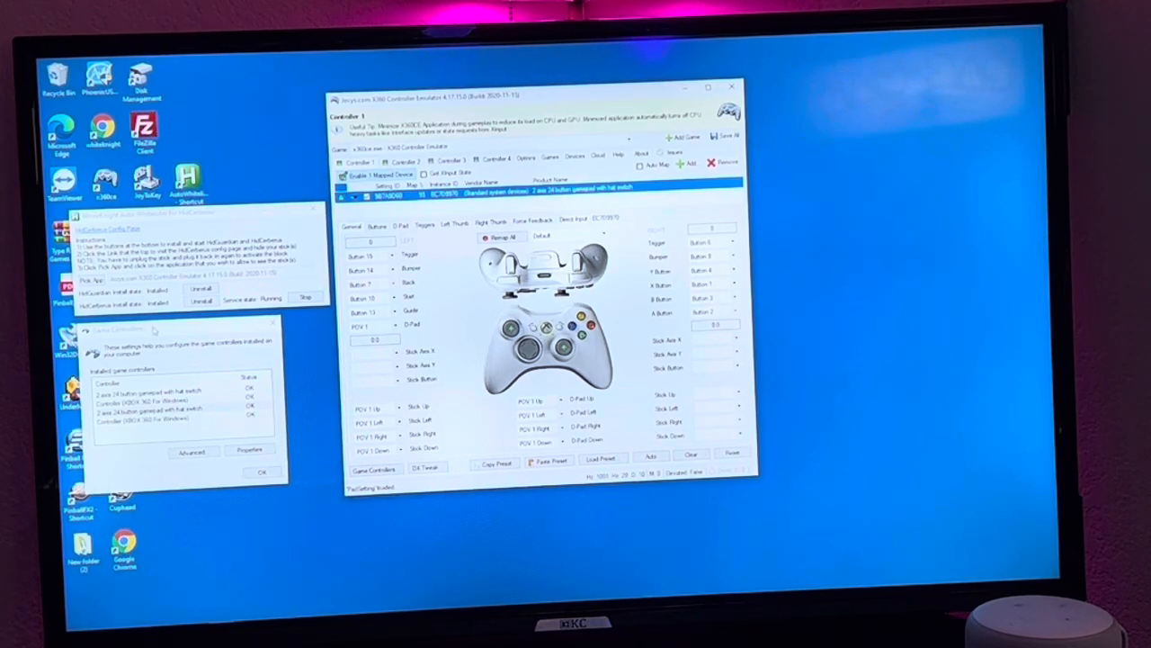
# Map the second 2-axis 24-button gamepad to Controller 2 via Add Selected Device.
pyautogui.click(161, 389)
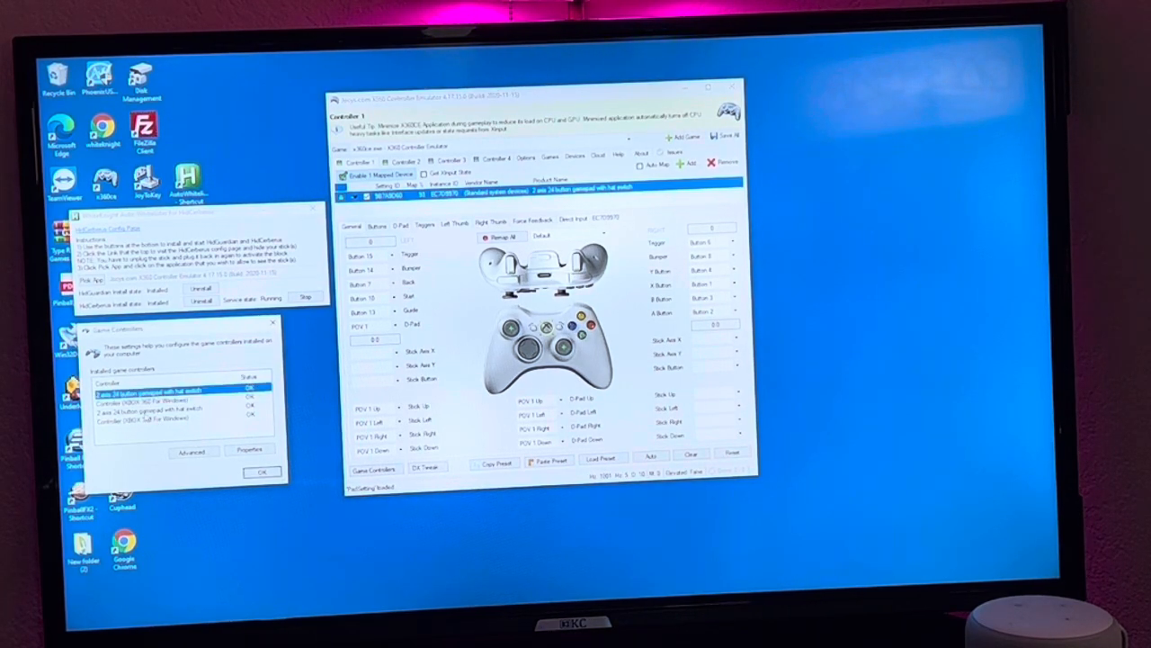
pyautogui.click(162, 395)
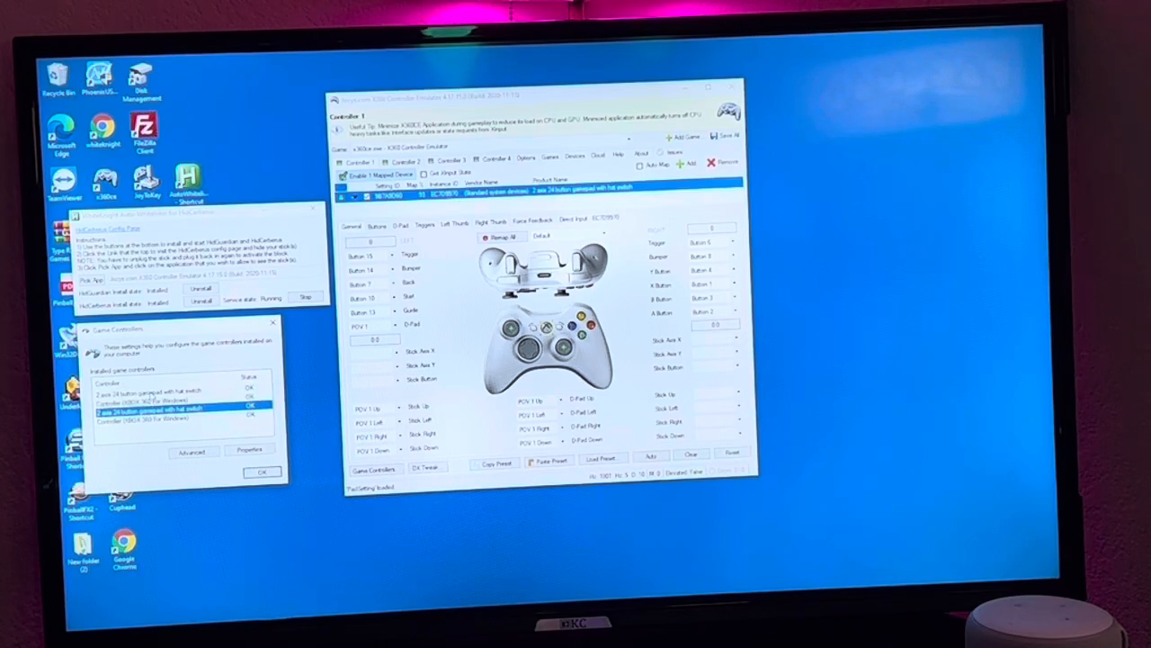
pyautogui.click(166, 387)
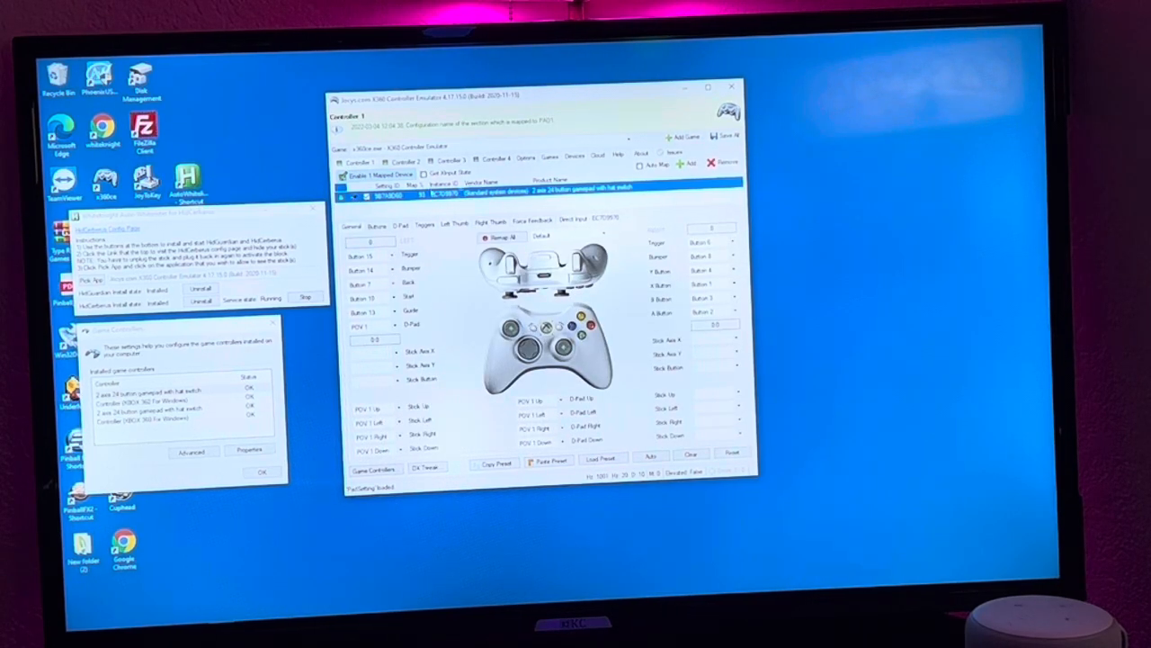
pyautogui.click(689, 163)
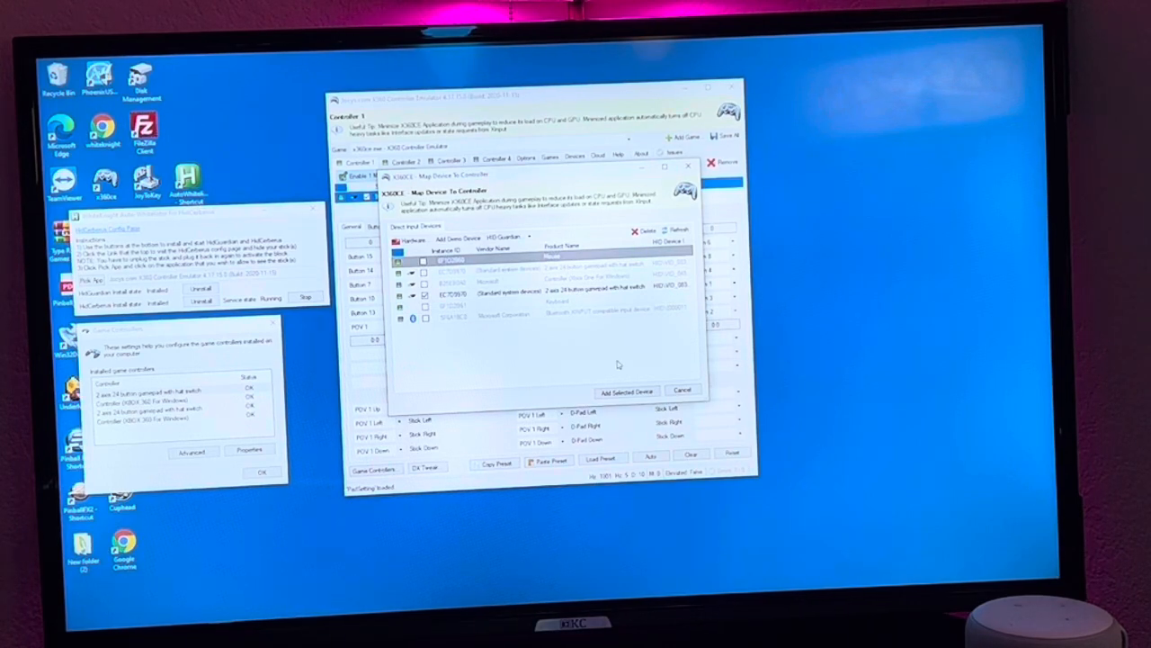
pyautogui.click(625, 389)
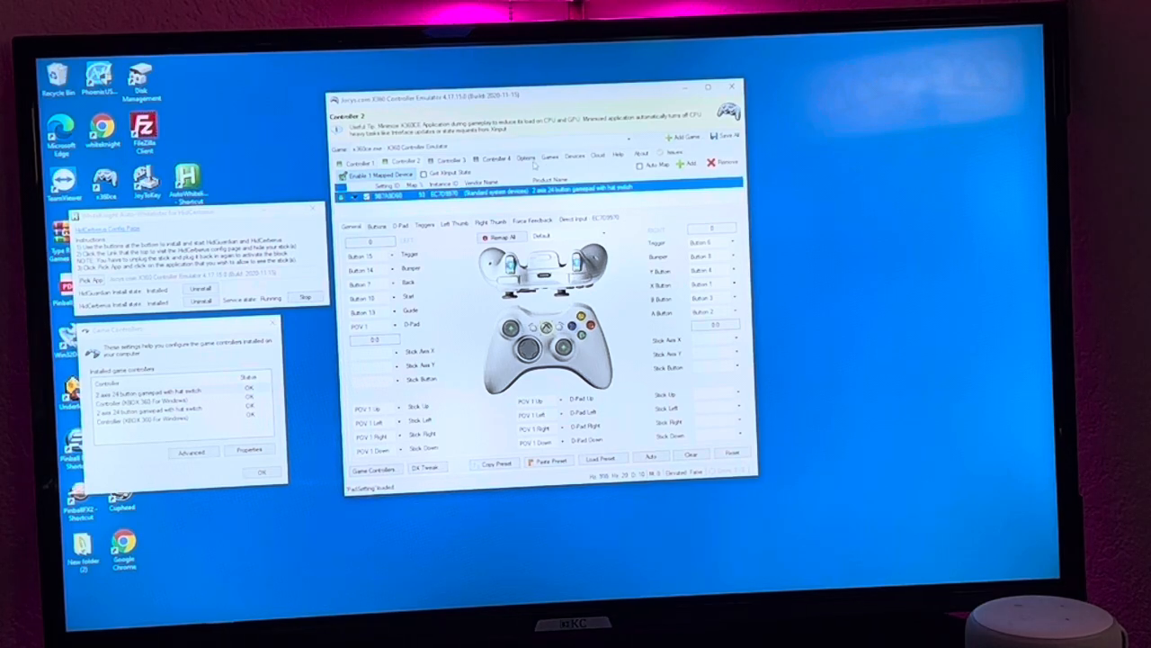
# Show the HID Guardian page under the Options tab.
pyautogui.click(525, 154)
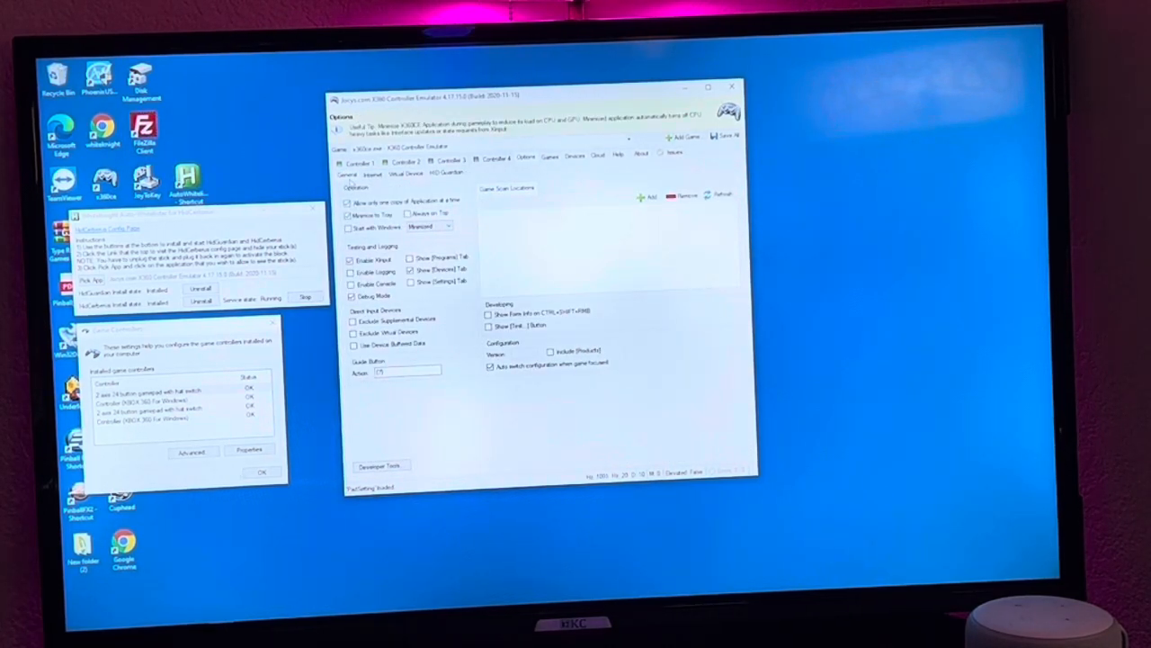
pyautogui.click(441, 174)
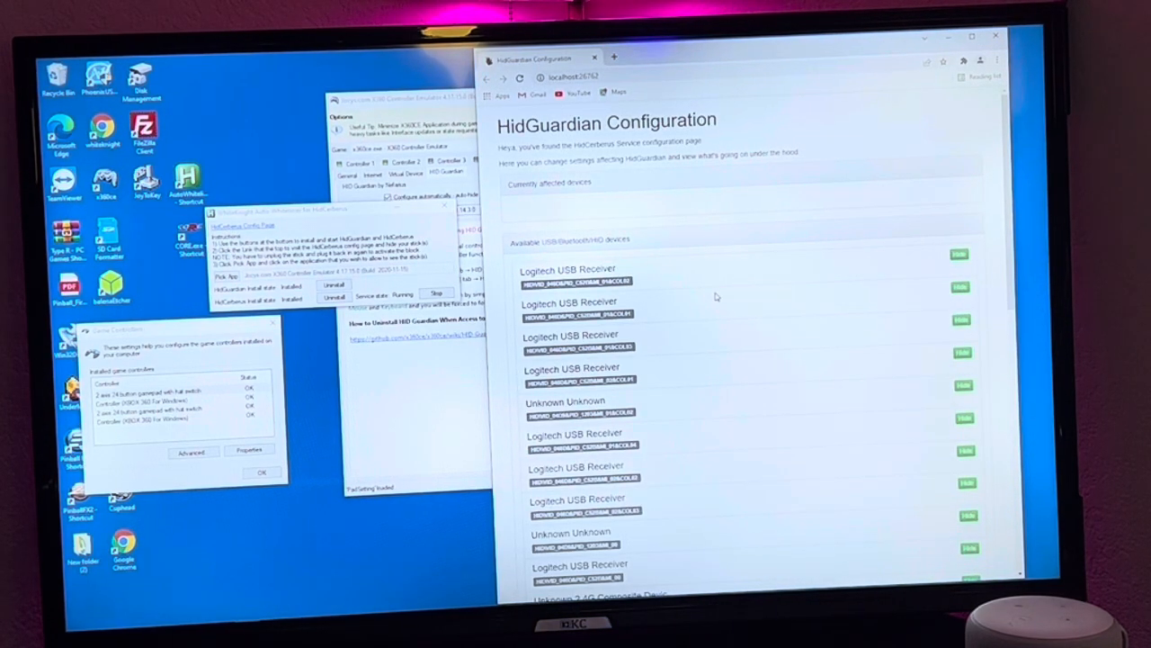
pyautogui.scroll(-3)
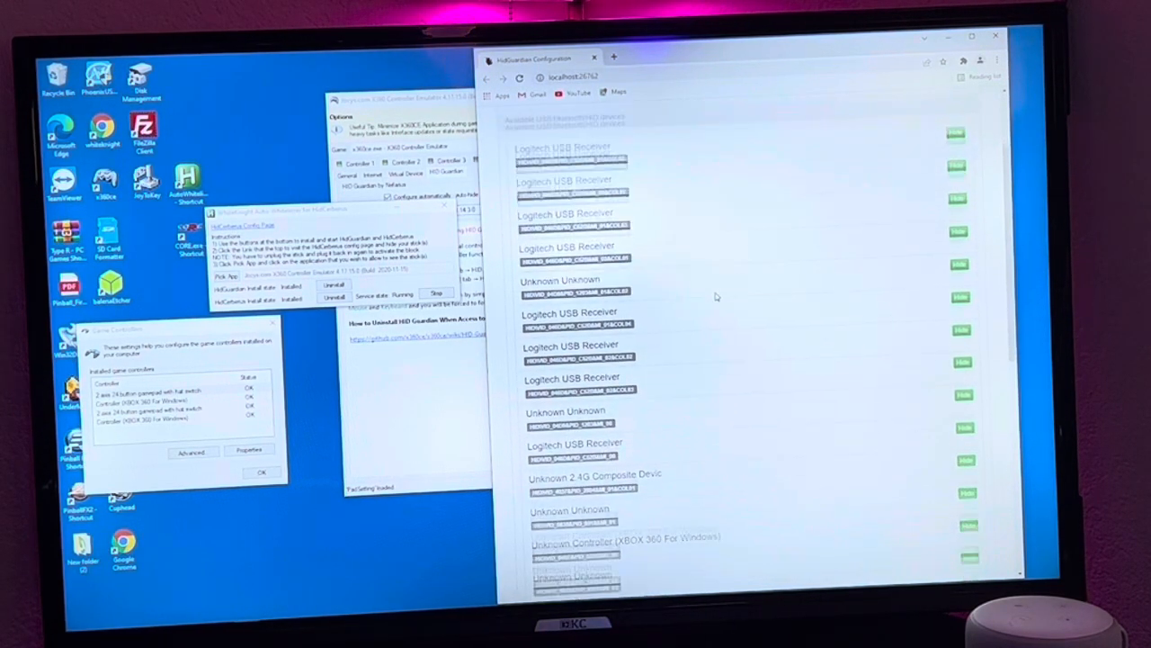
pyautogui.scroll(-3)
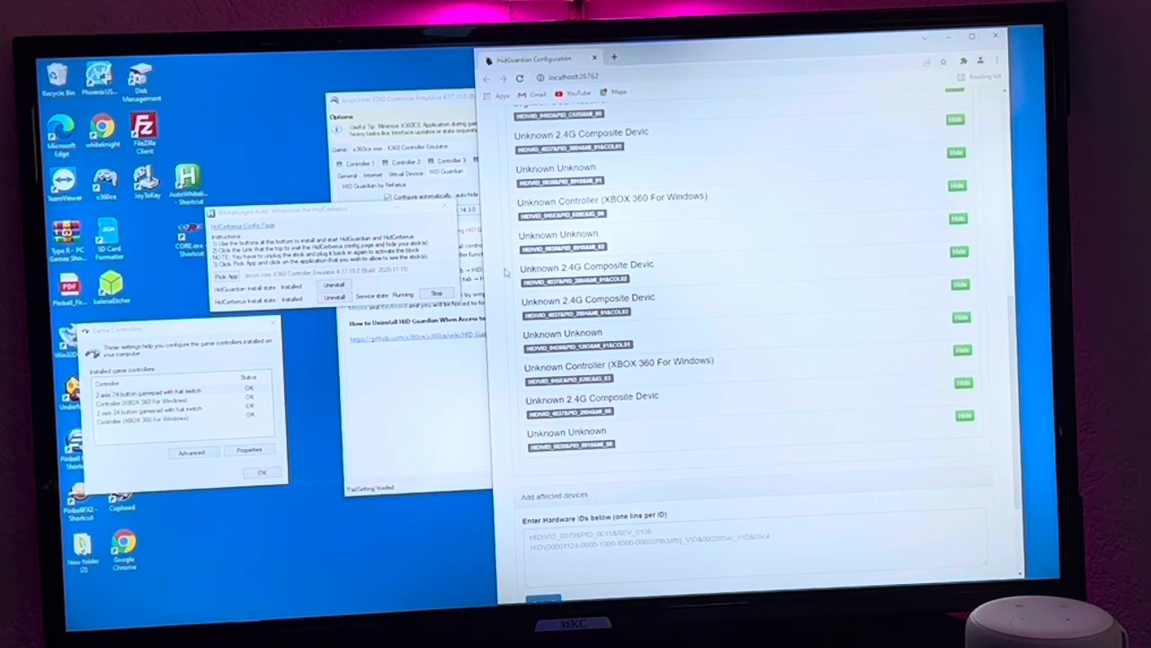
pyautogui.scroll(3)
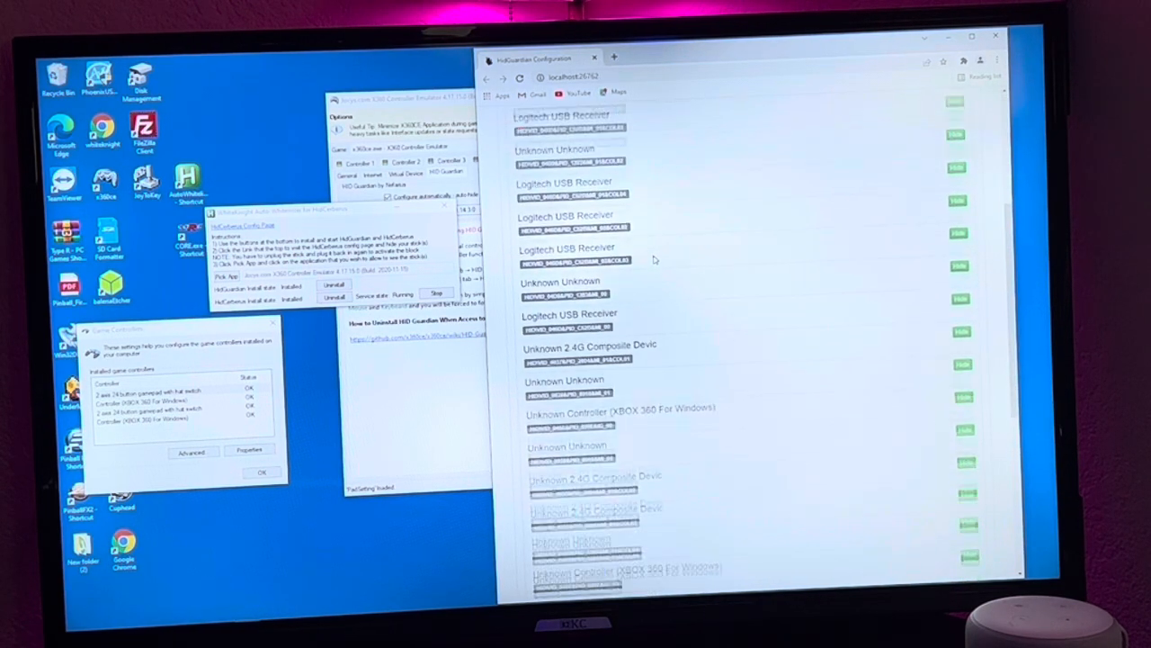
pyautogui.scroll(-3)
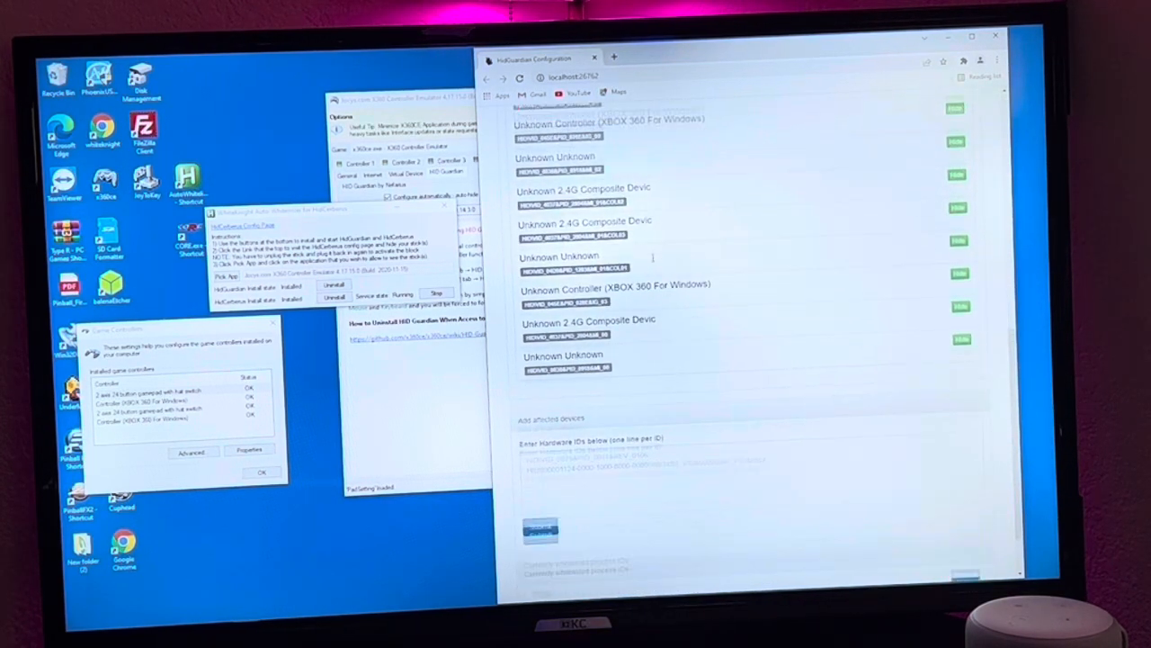